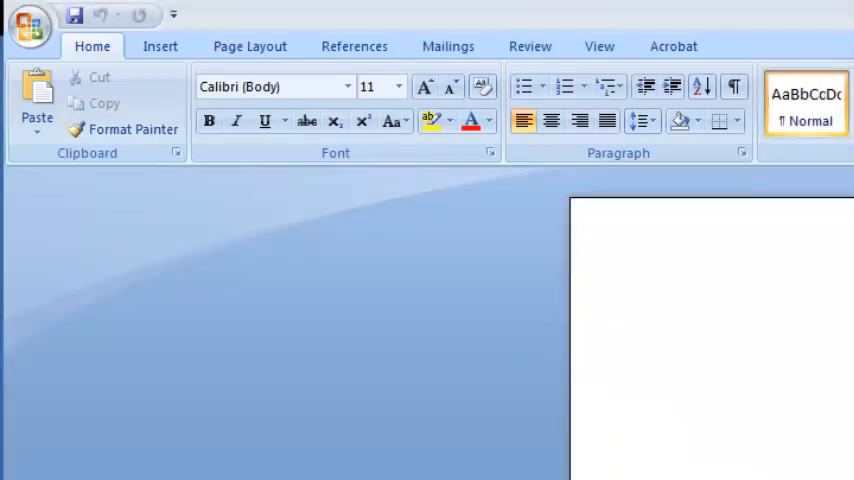
# Enable 'Show Developer tab in the Ribbon' in Word Options' Popular page.
pyautogui.click(28, 28)
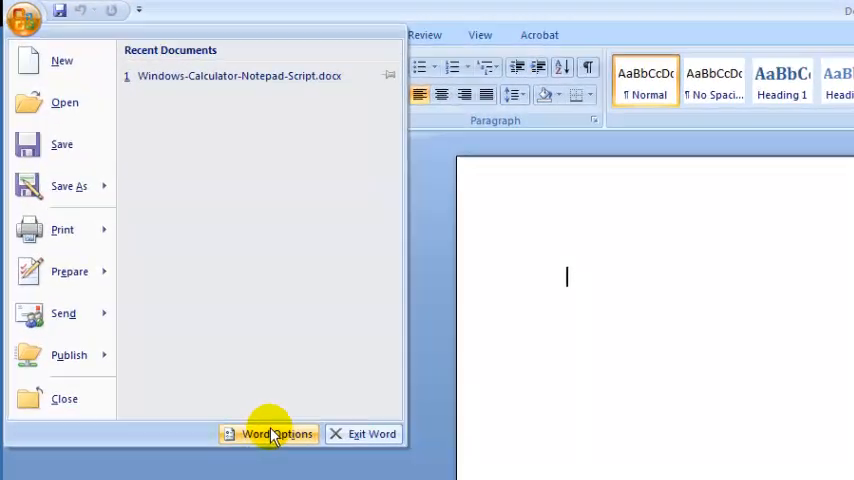
pyautogui.click(278, 432)
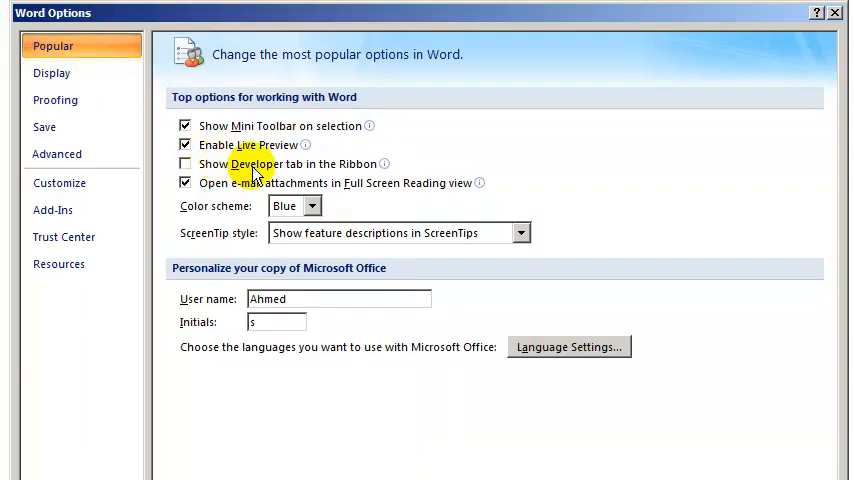
pyautogui.click(184, 164)
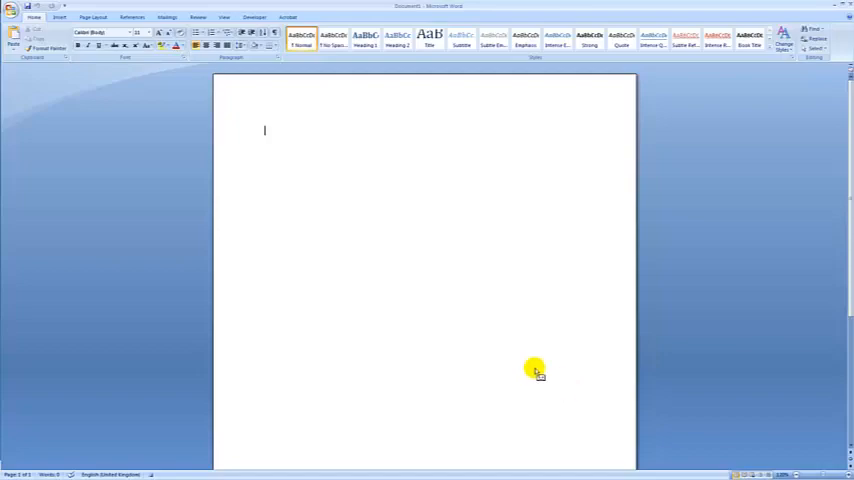
# Review the existing Macros list from the Developer tools and return to Developer.
pyautogui.click(574, 38)
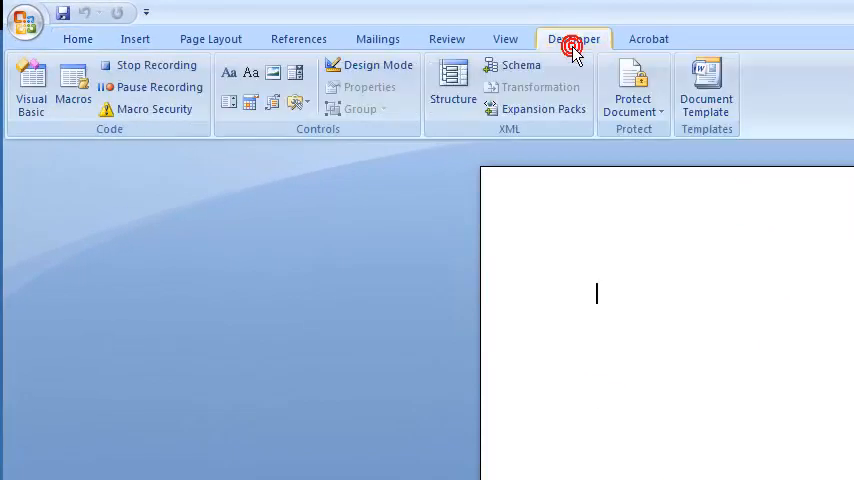
pyautogui.click(574, 38)
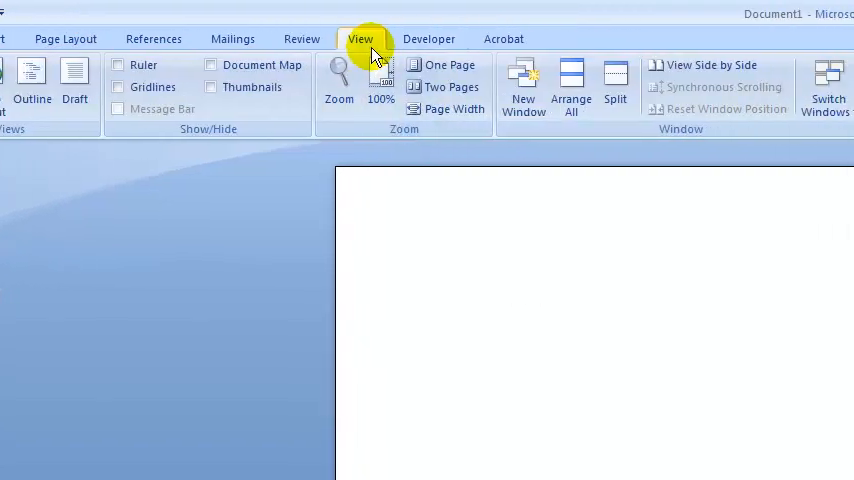
pyautogui.click(544, 56)
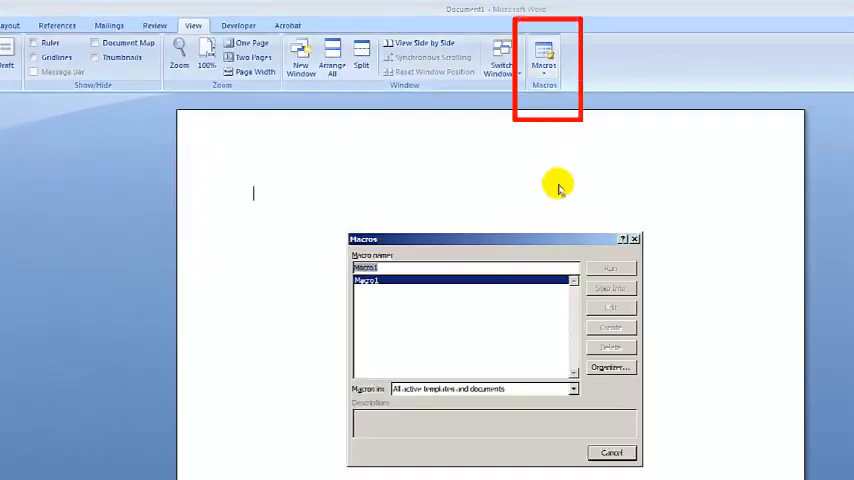
pyautogui.moveTo(456, 428)
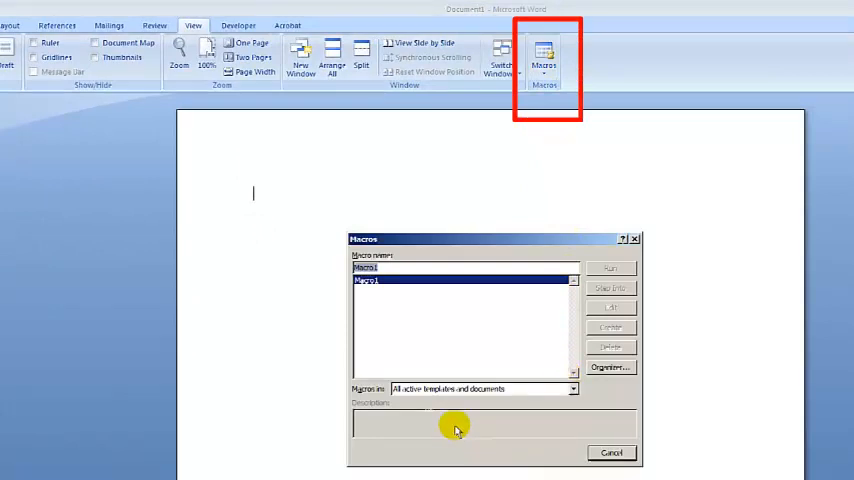
pyautogui.moveTo(490, 352)
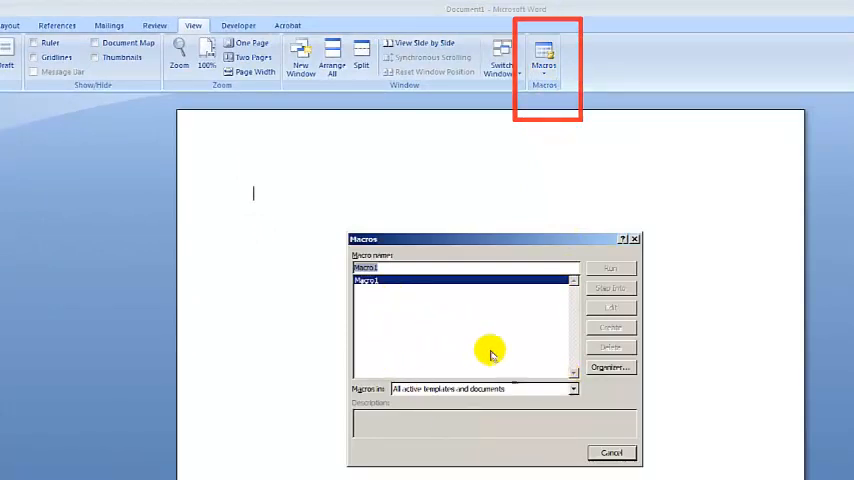
pyautogui.click(610, 452)
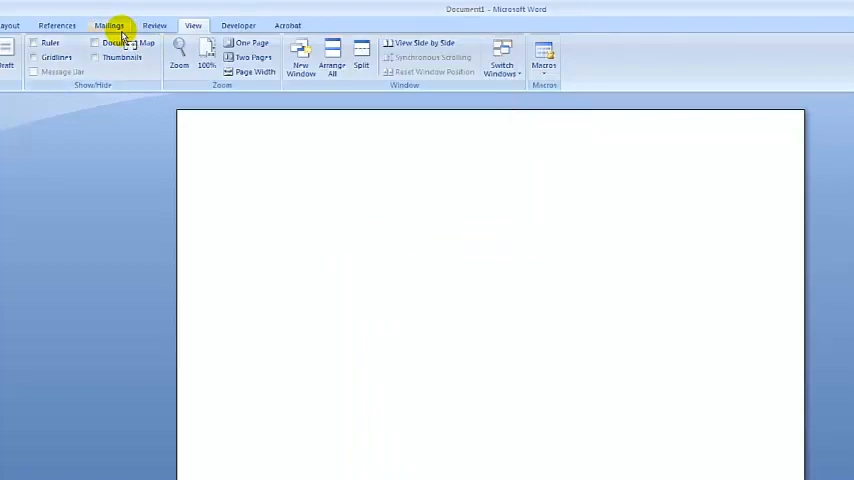
pyautogui.click(472, 34)
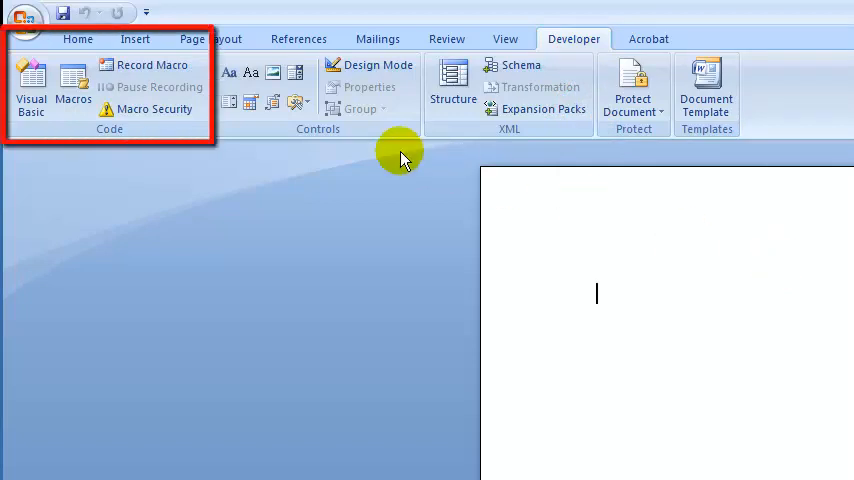
# Start recording macro InsertLogo, stored in All Documents (Normal.dotm), described 'Insert logo'.
pyautogui.click(152, 64)
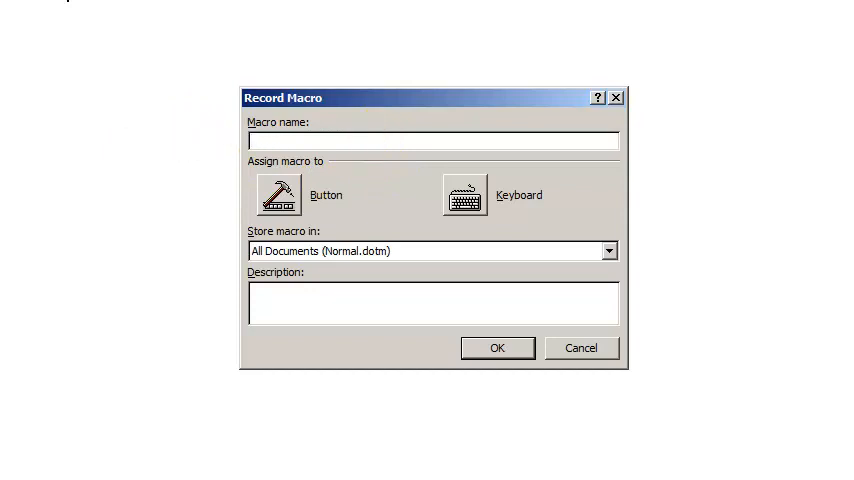
pyautogui.write('InsertL')
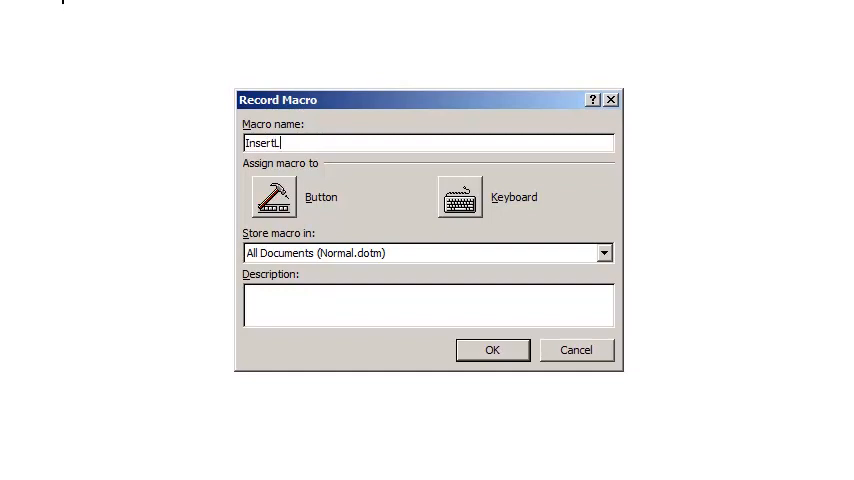
pyautogui.write('ogo')
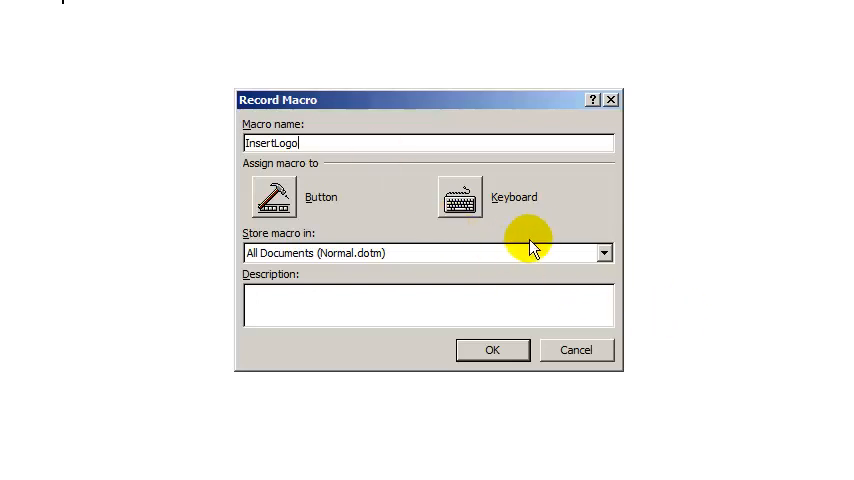
pyautogui.click(604, 252)
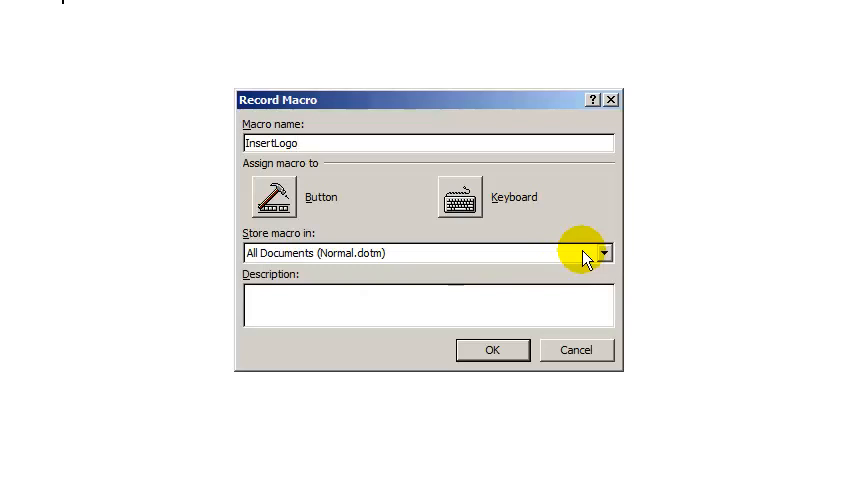
pyautogui.click(604, 252)
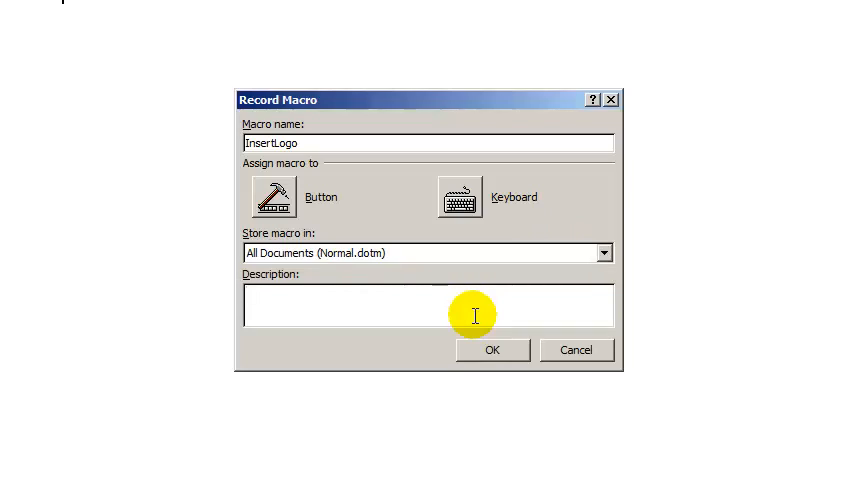
pyautogui.write('Insert logo')
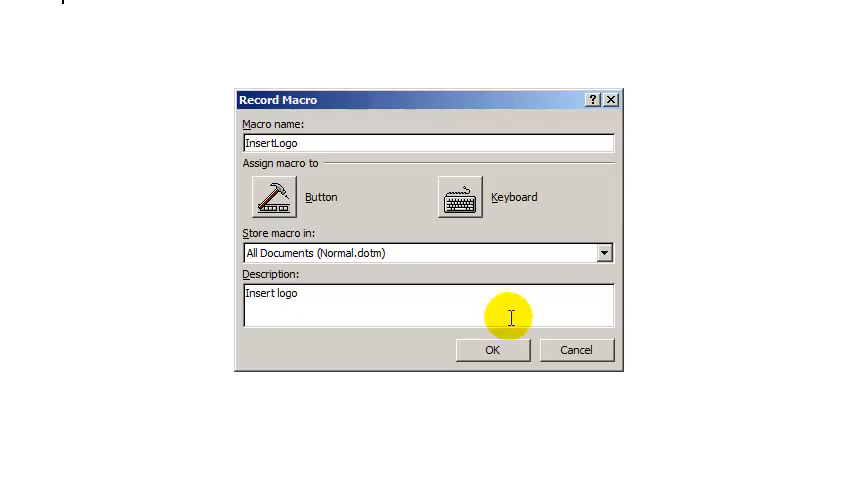
pyautogui.click(290, 292)
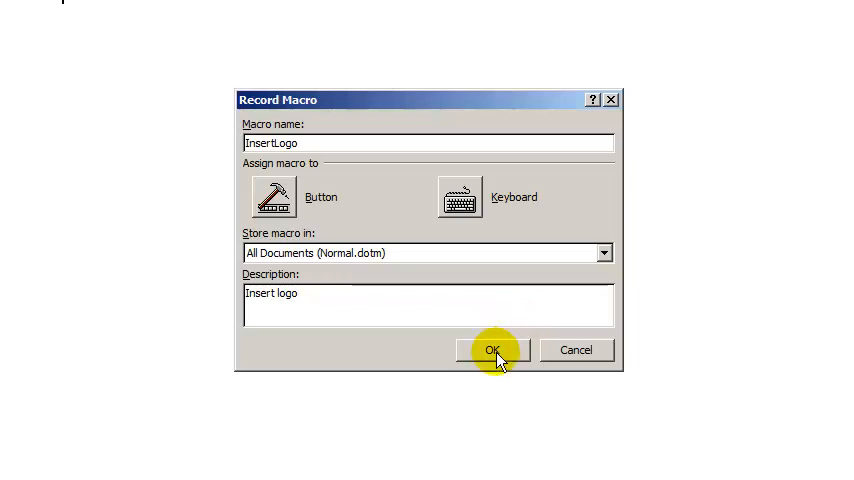
pyautogui.moveTo(364, 204)
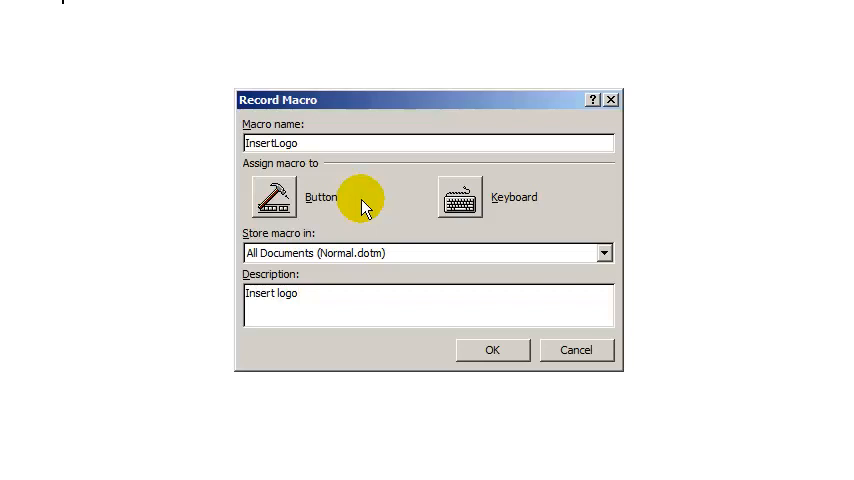
# Add Normal.NewMacros.InsertLogo to the Quick Access Toolbar for all documents and select it to modify.
pyautogui.click(300, 292)
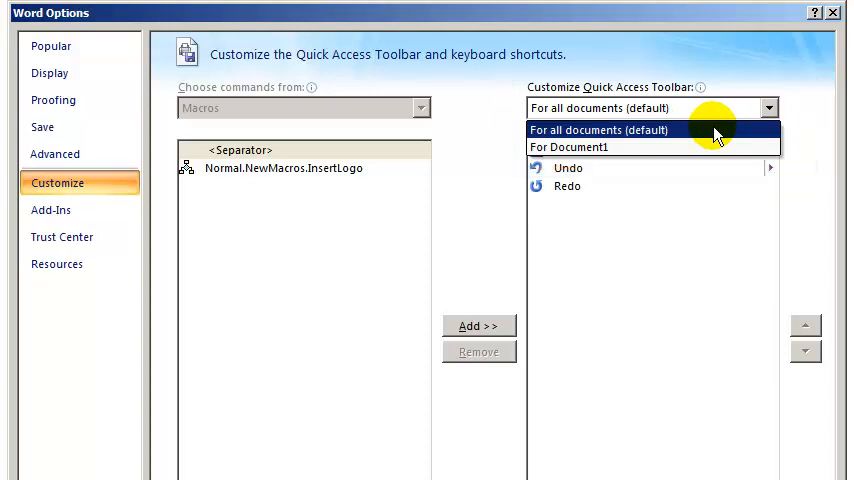
pyautogui.click(600, 128)
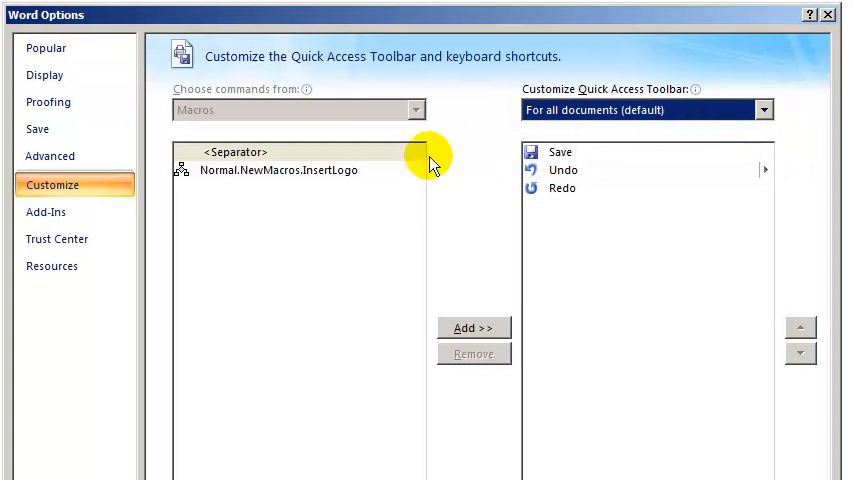
pyautogui.click(280, 168)
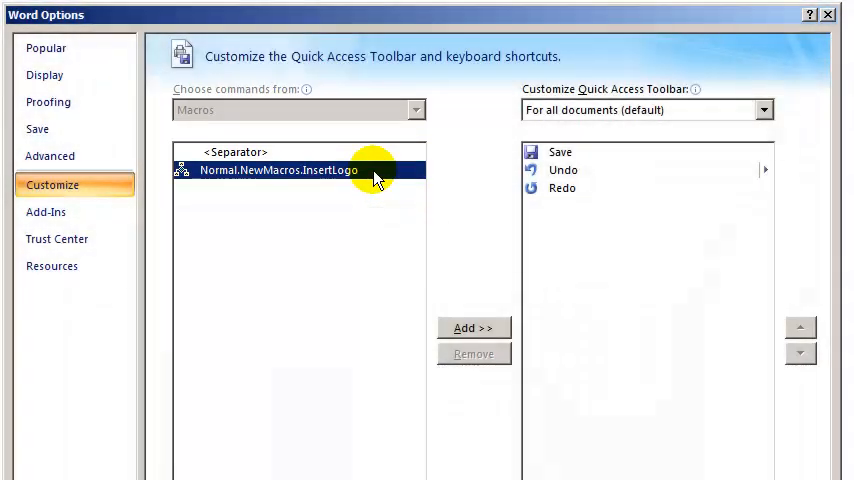
pyautogui.click(474, 328)
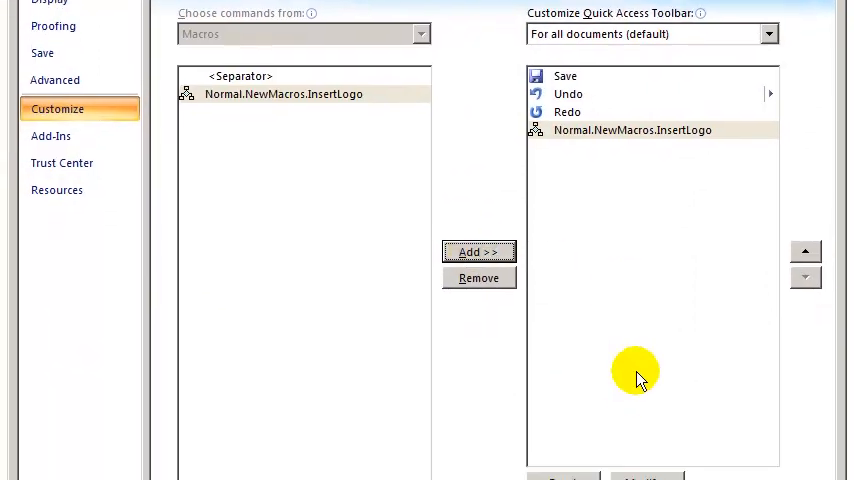
pyautogui.click(648, 454)
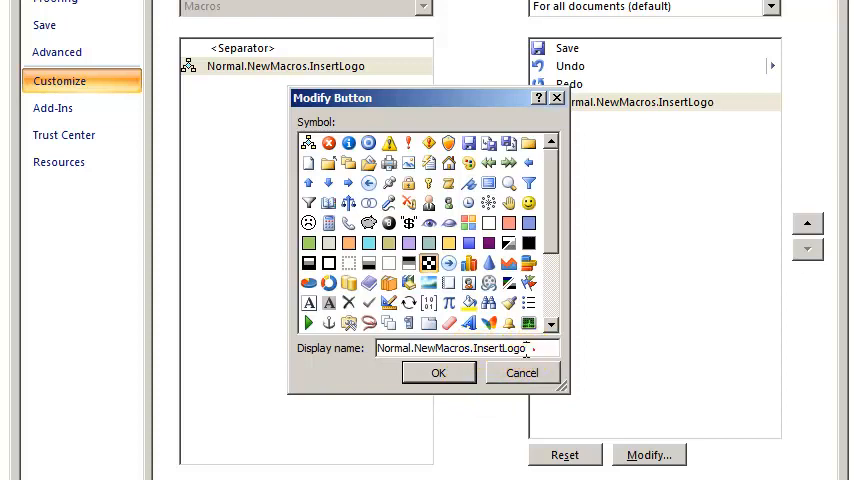
# Name the button 'Inserts logo' with a new symbol and close Word Options.
pyautogui.write('Inserts')
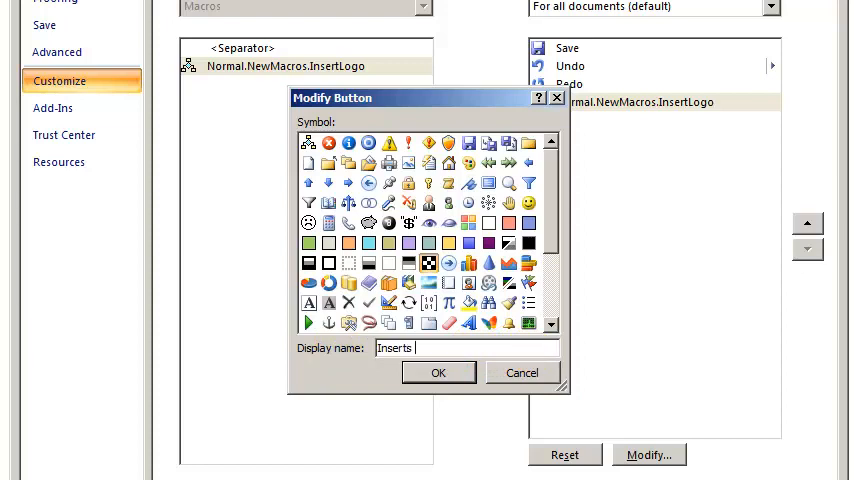
pyautogui.press('BackSpace')
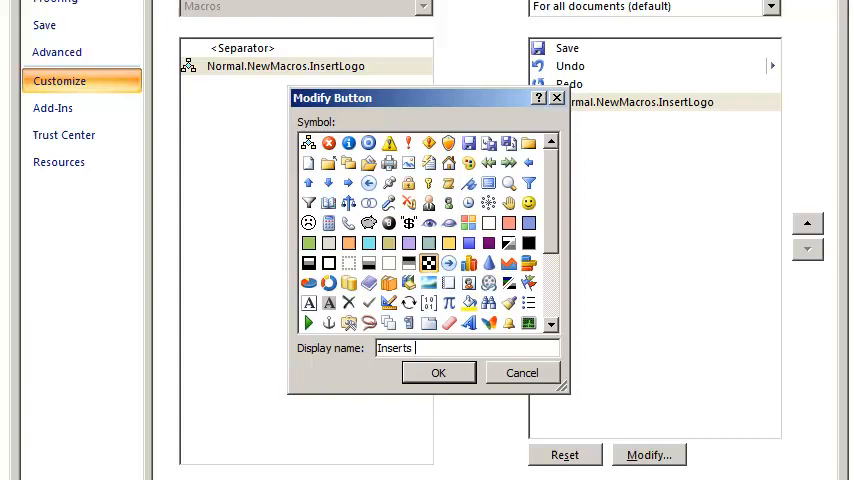
pyautogui.write('logo')
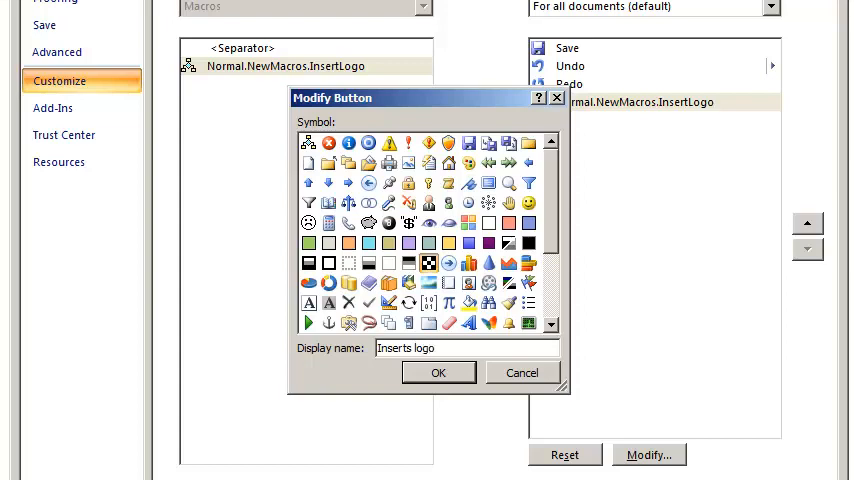
pyautogui.click(438, 372)
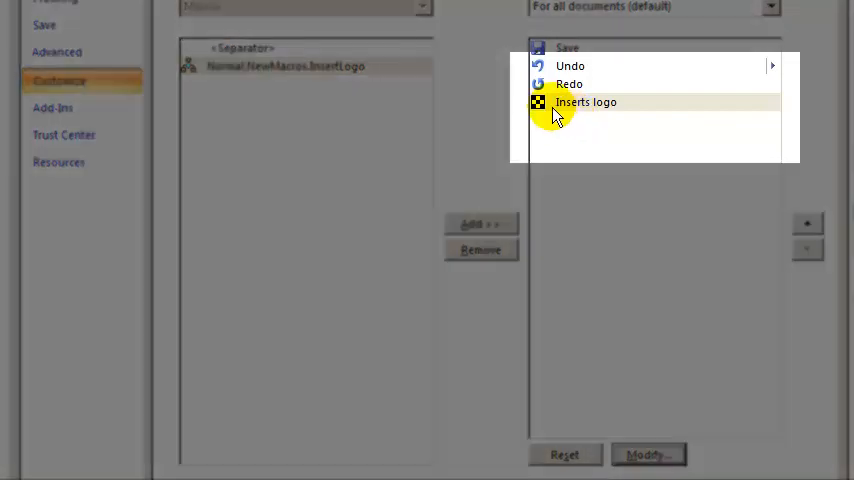
pyautogui.moveTo(584, 100)
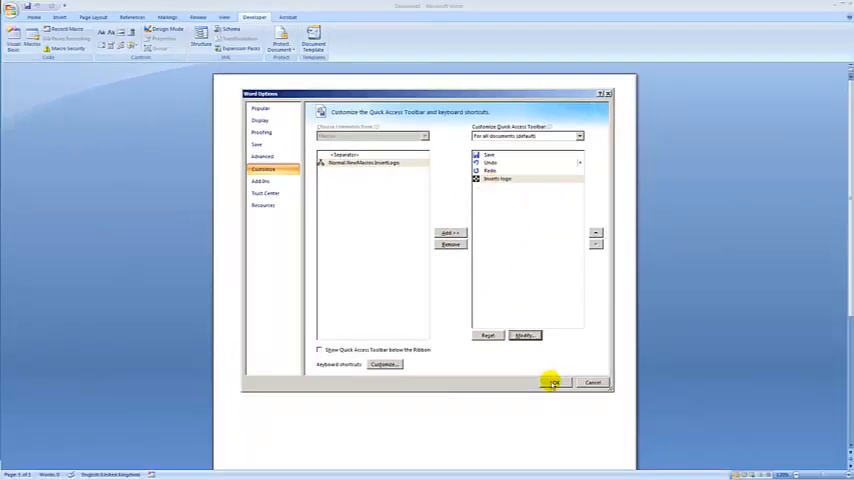
pyautogui.click(554, 384)
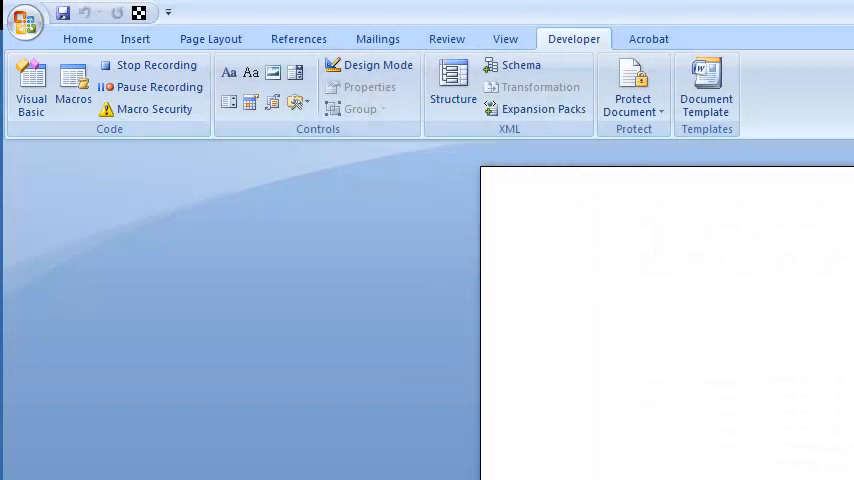
# Insert the cc24.gif Computer Care24 logo picture into the document while recording.
pyautogui.click(596, 292)
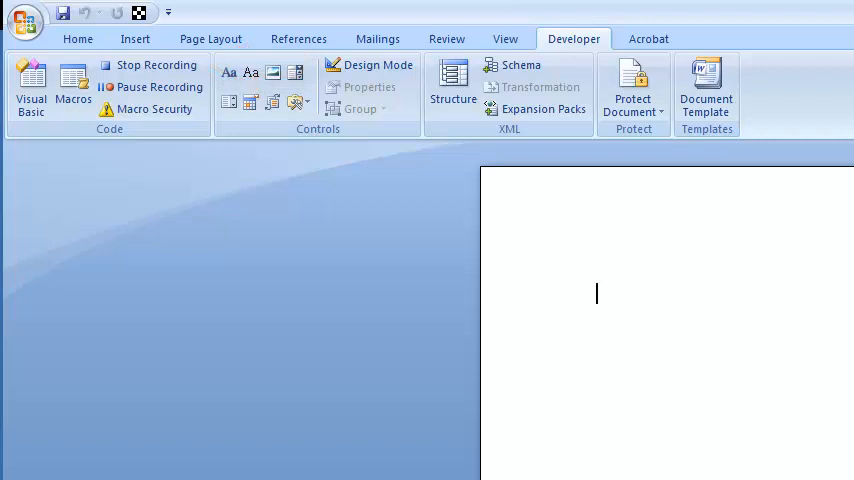
pyautogui.click(136, 38)
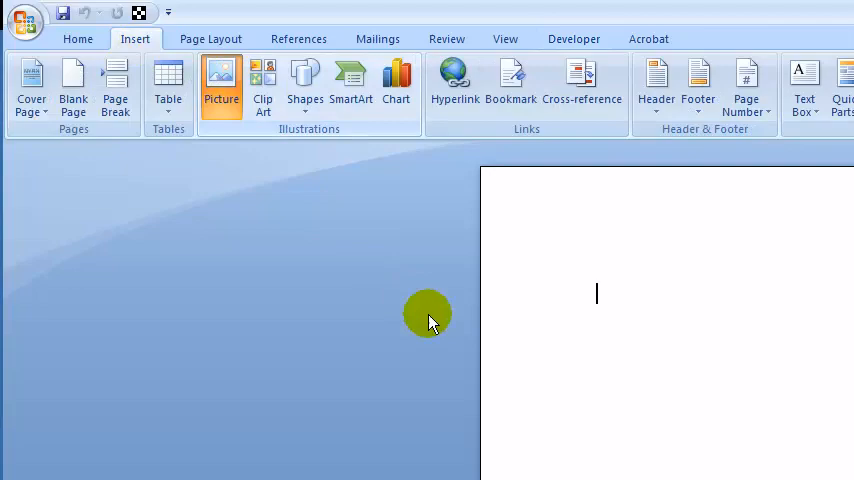
pyautogui.click(220, 80)
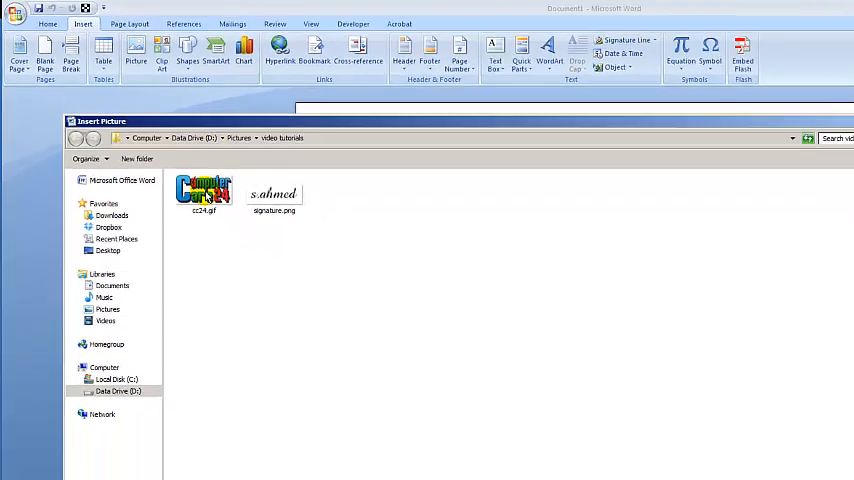
pyautogui.click(204, 192)
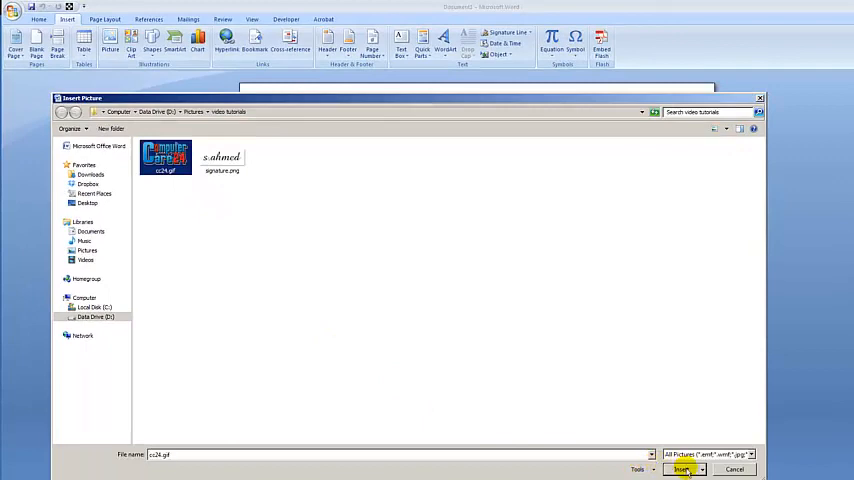
pyautogui.click(682, 468)
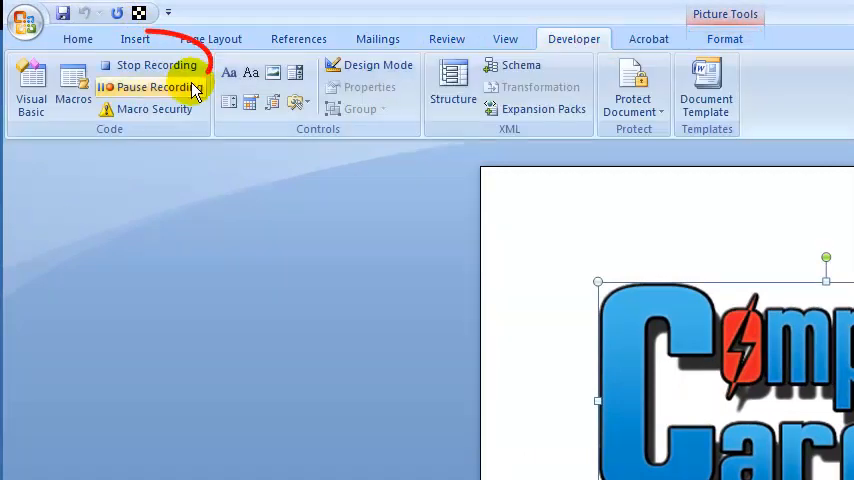
# Stop recording the InsertLogo macro.
pyautogui.click(156, 64)
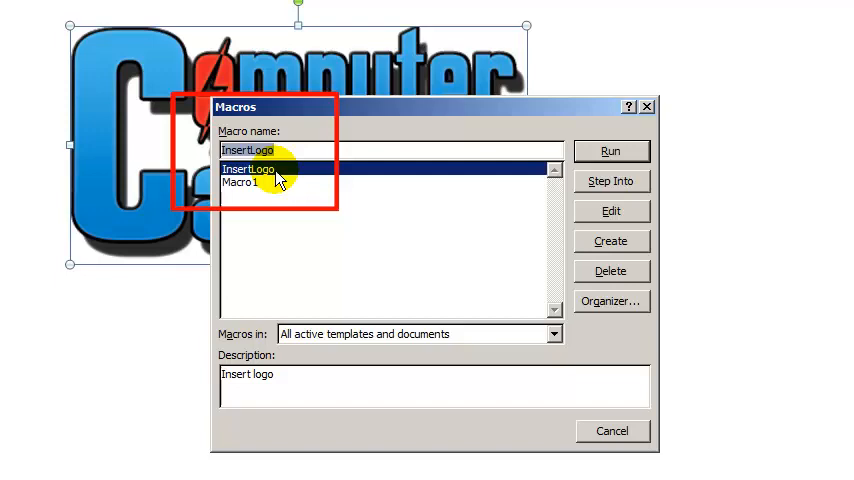
pyautogui.moveTo(466, 348)
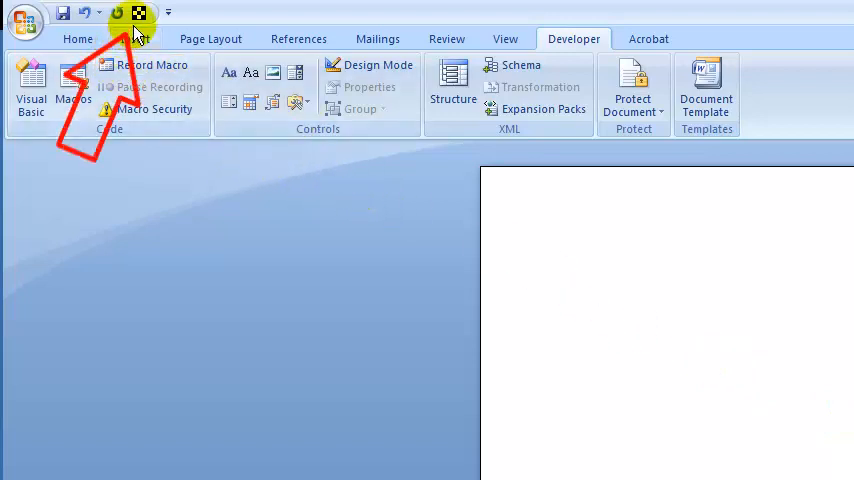
pyautogui.moveTo(140, 12)
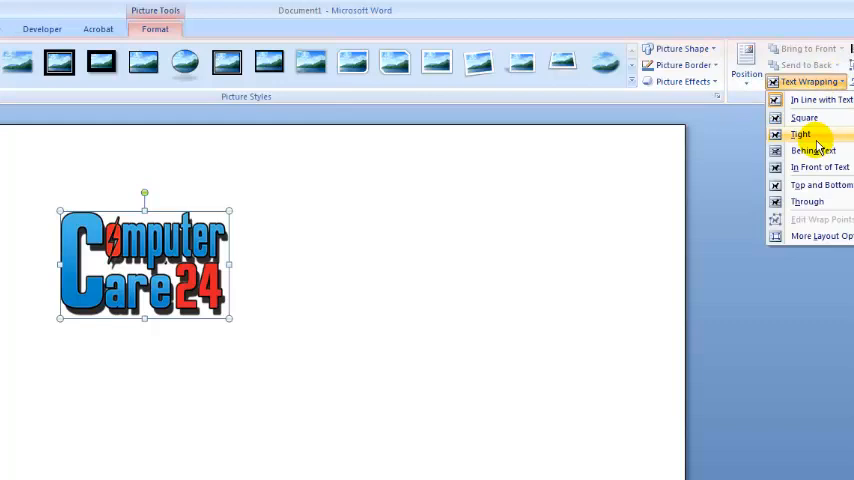
# Set Tight text wrapping on the logo and begin saving from the Office button.
pyautogui.click(800, 134)
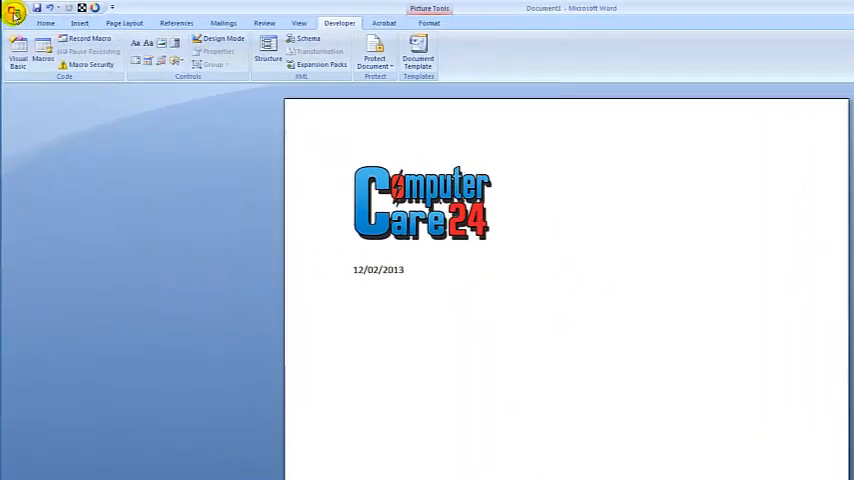
pyautogui.click(14, 16)
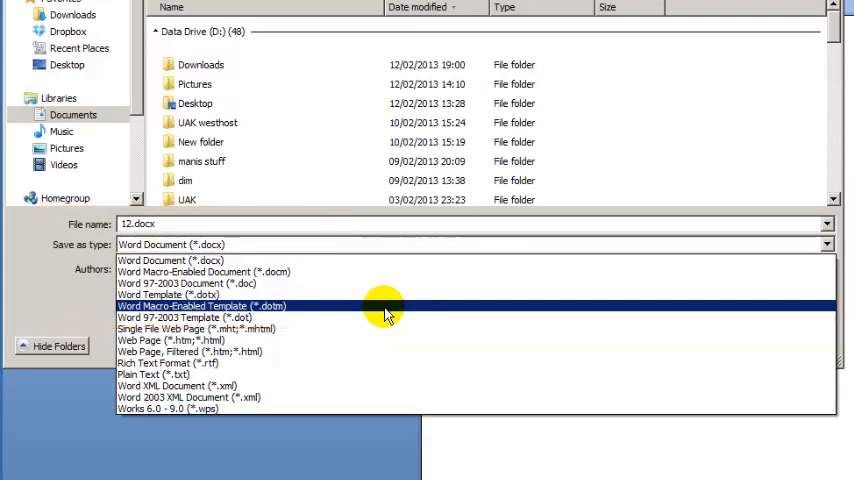
# Save as Word Macro-Enabled Template (*.dotm) named 12.dotm.
pyautogui.click(202, 306)
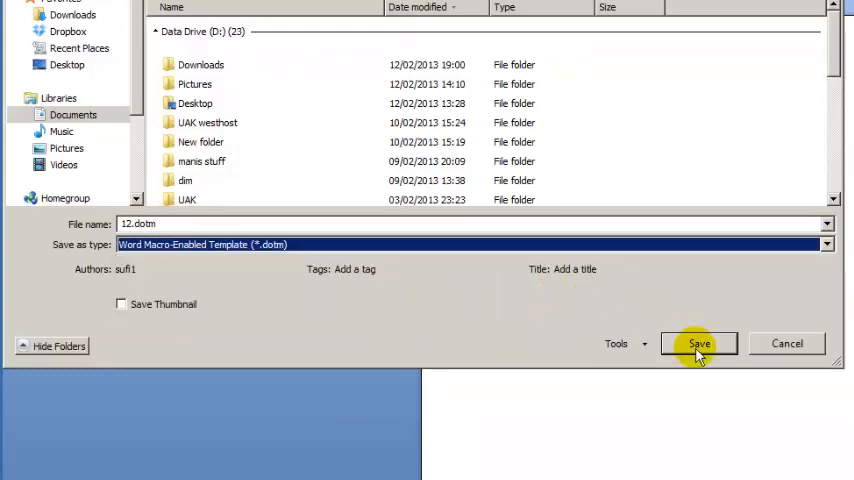
pyautogui.click(700, 344)
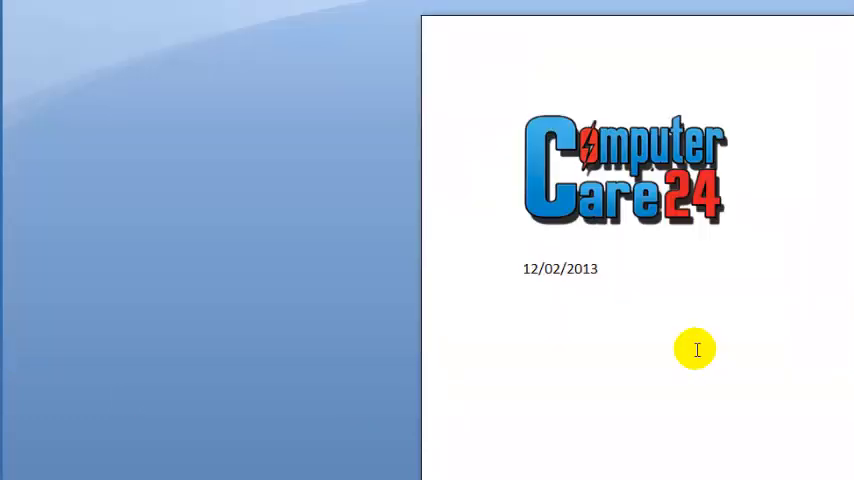